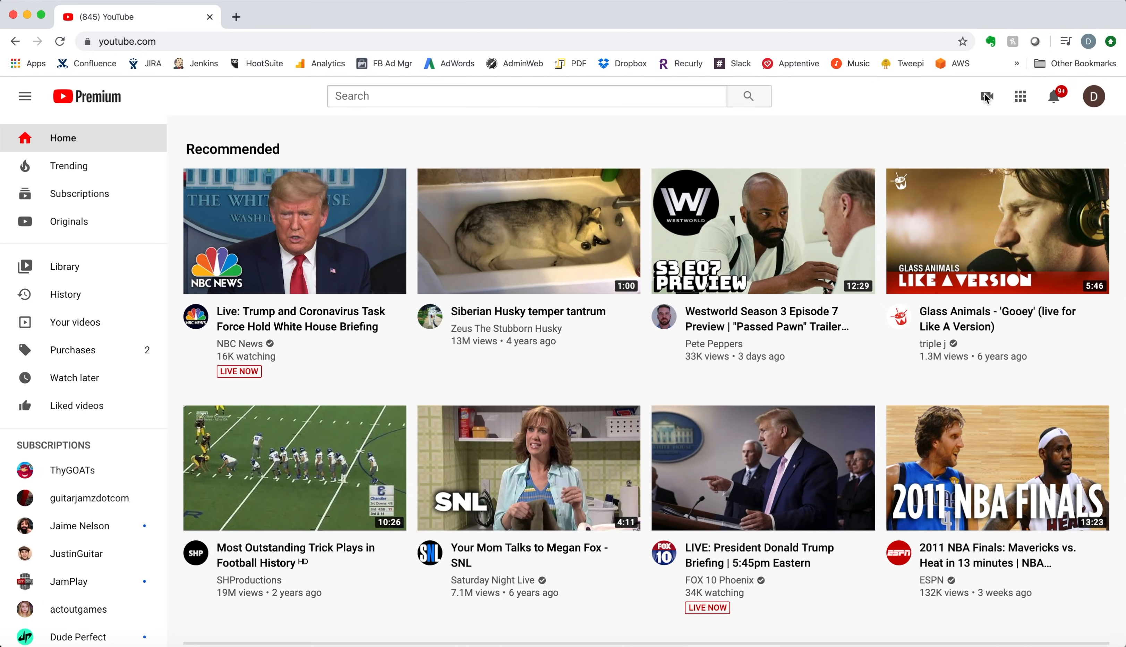
# Start a new live broadcast from YouTube's Create menu via Go live
pyautogui.click(987, 96)
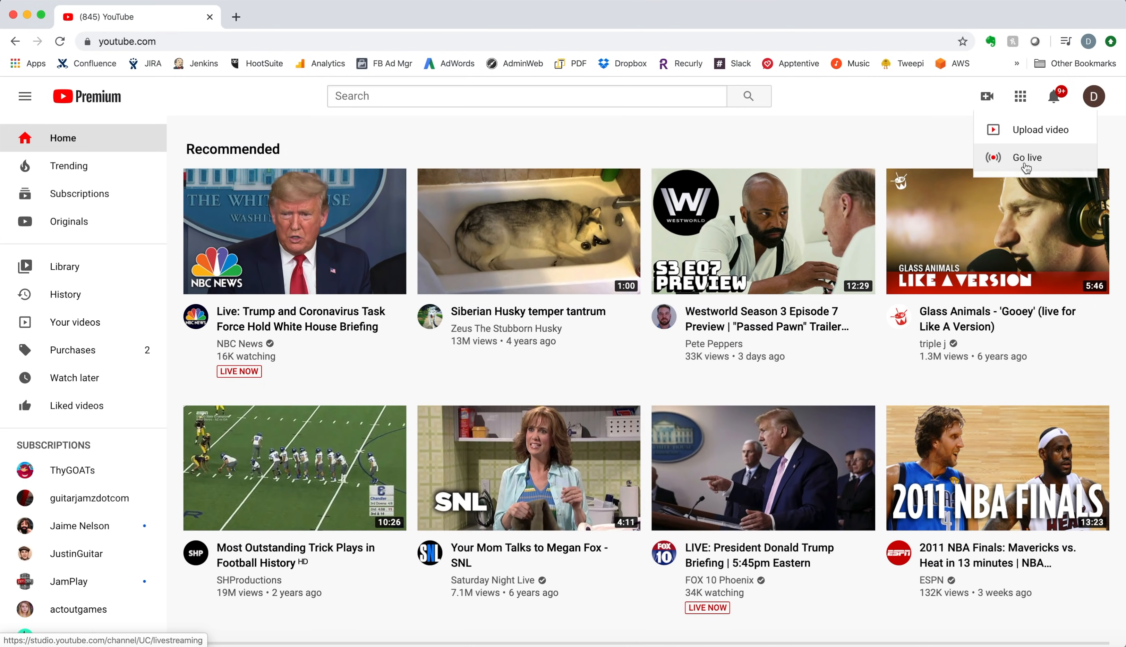
pyautogui.click(1026, 157)
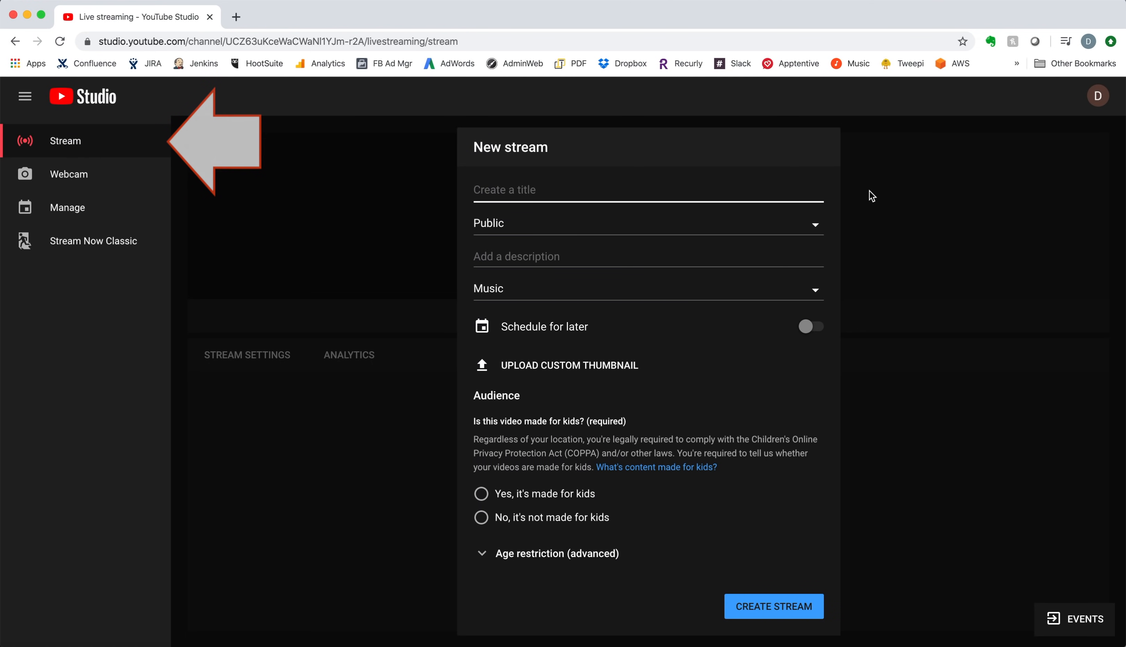
# Title the stream 'My Band's Concert' and set the audience to 'Yes, it's made for kids'
pyautogui.click(648, 190)
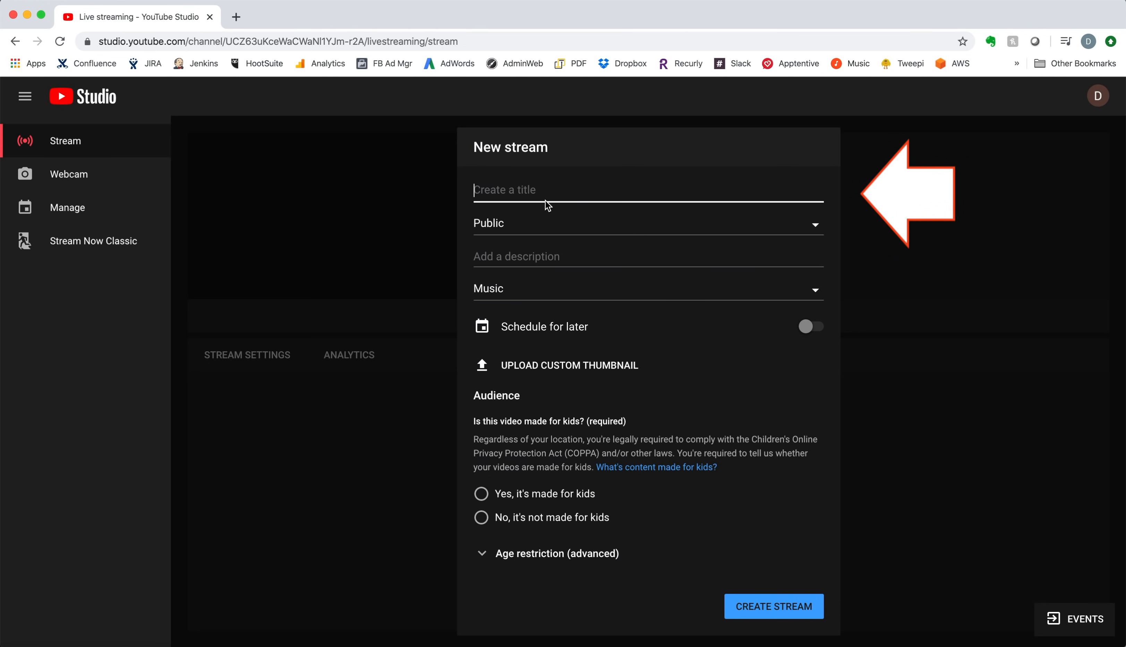
pyautogui.write("My Band's C")
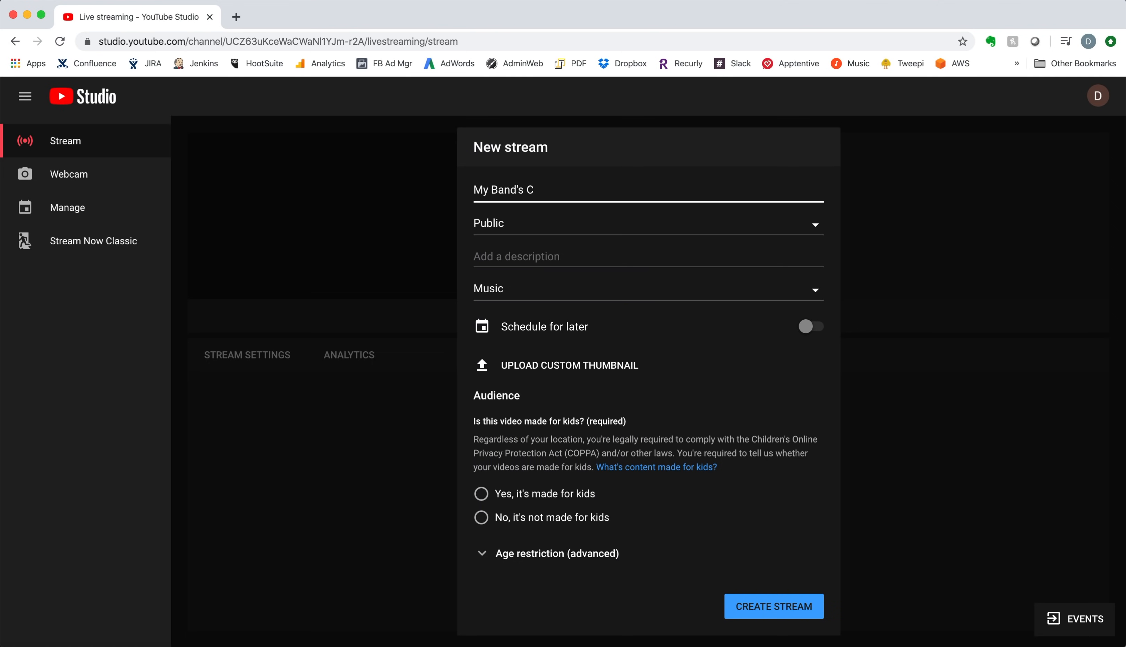
pyautogui.write('oncert')
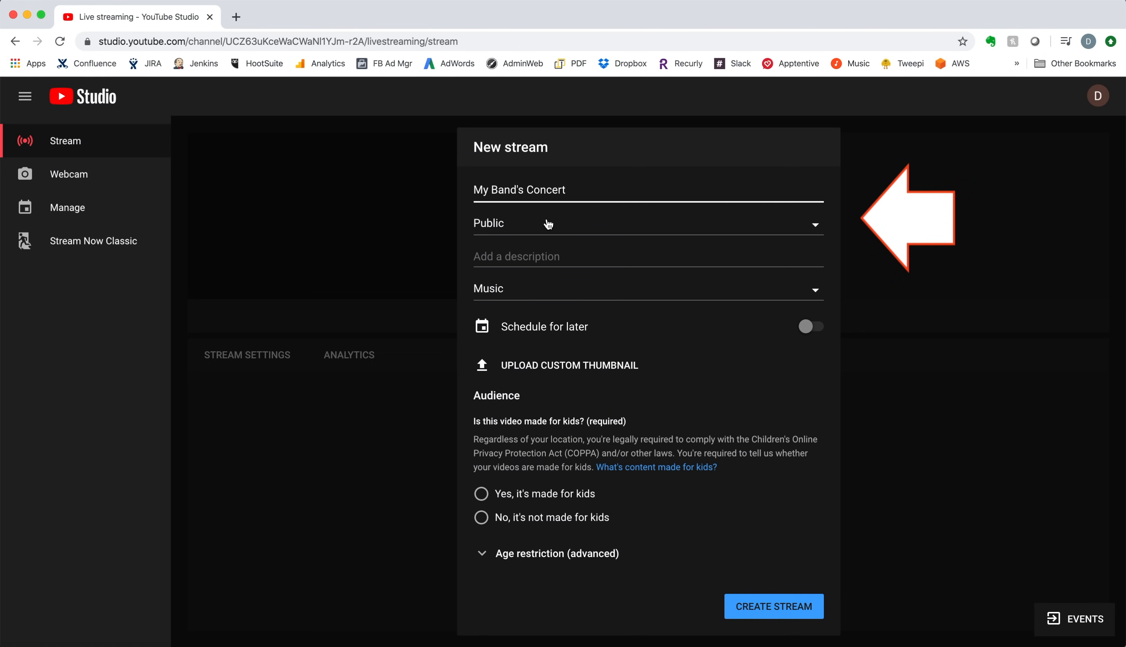
pyautogui.moveTo(525, 226)
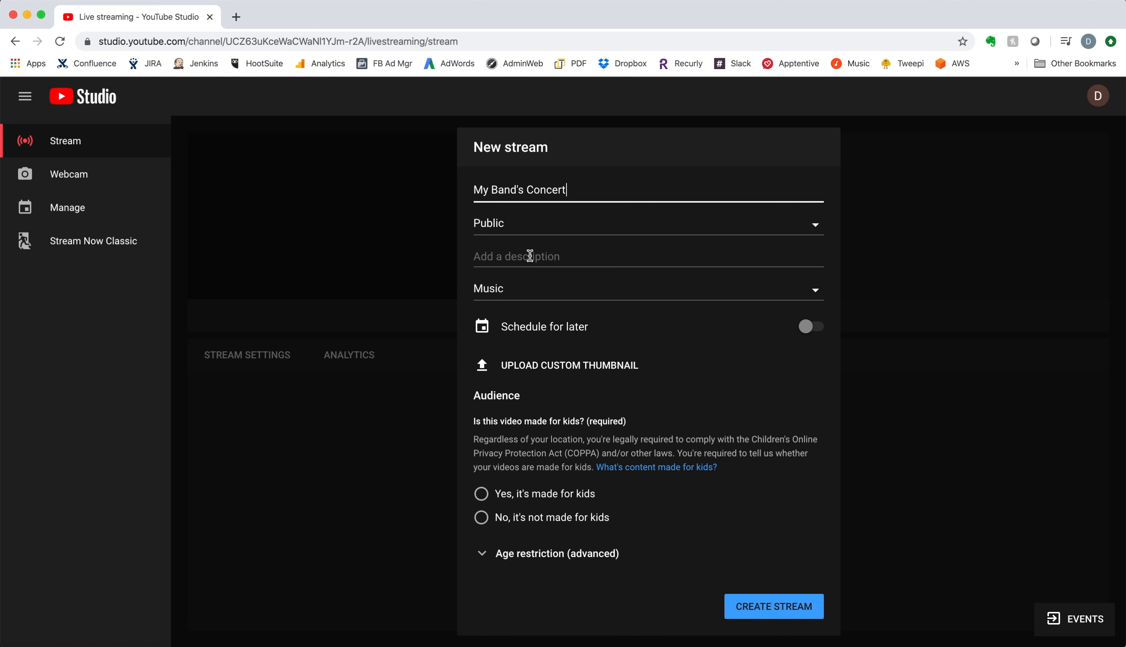
pyautogui.moveTo(524, 292)
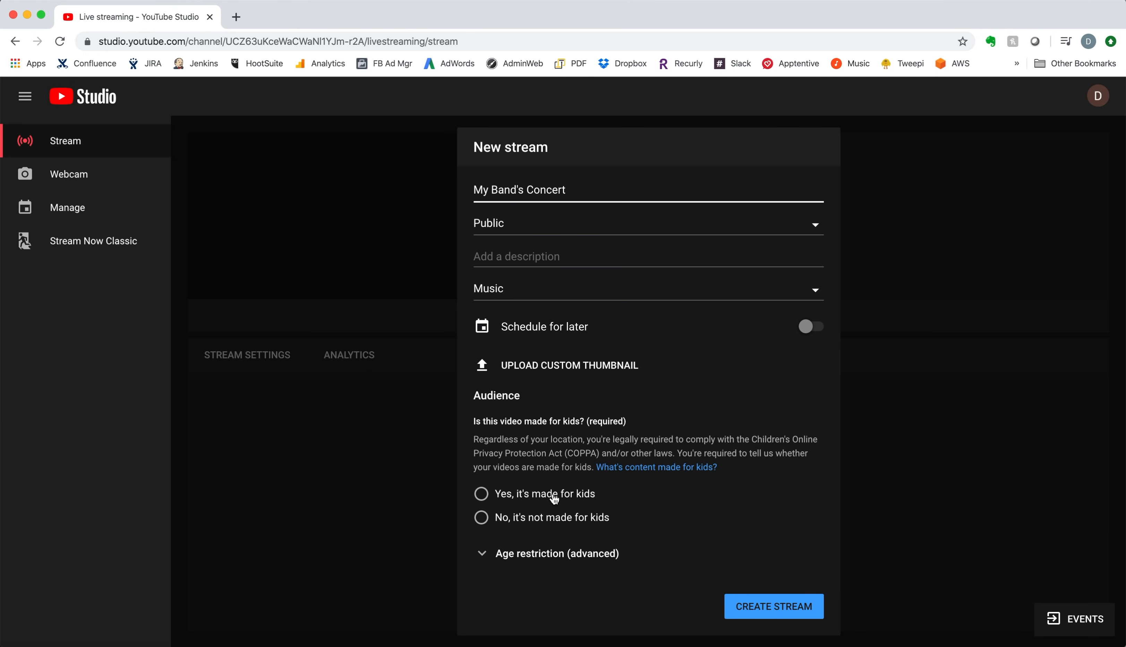
pyautogui.click(481, 493)
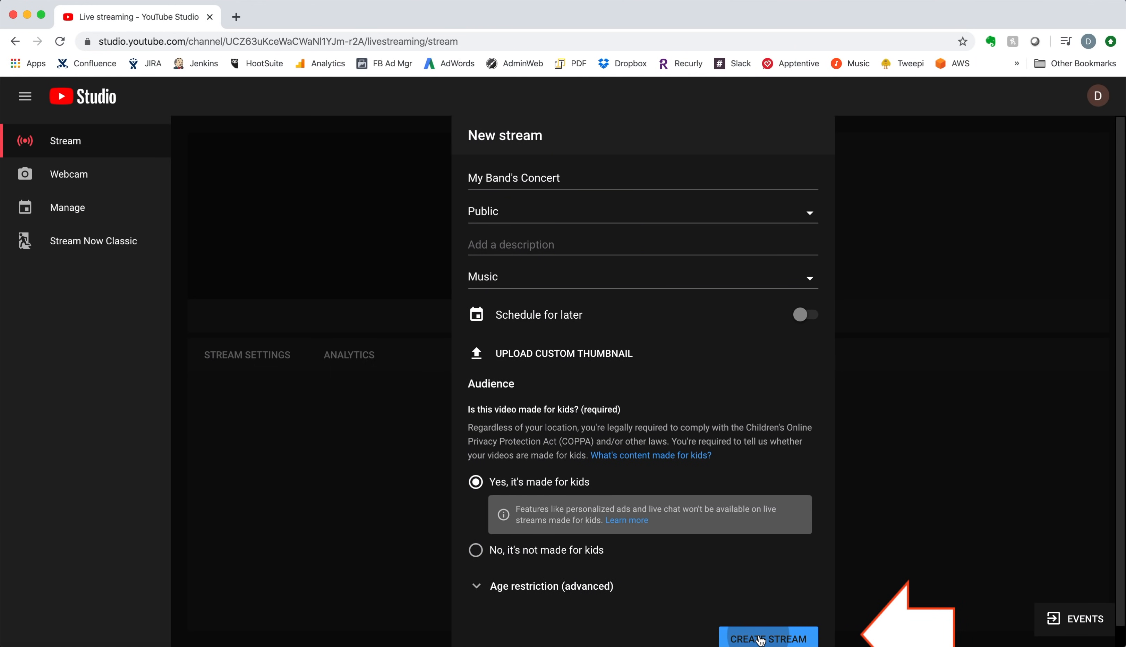
# Create the stream and copy its stream key from Stream Settings for the encoder
pyautogui.click(766, 638)
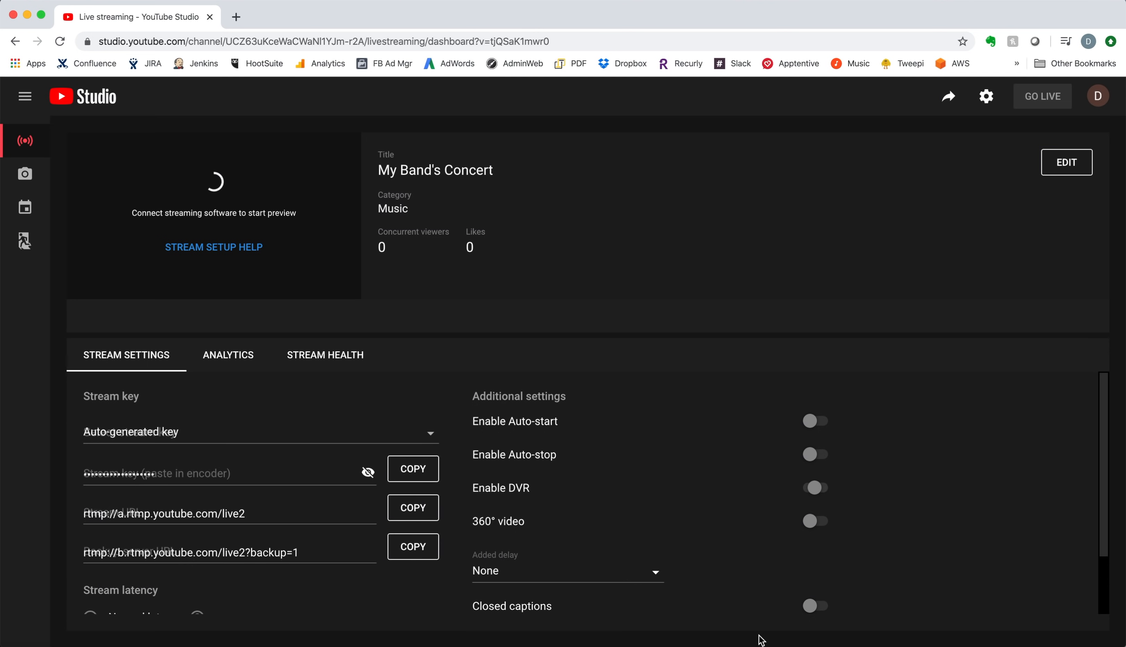
pyautogui.click(816, 487)
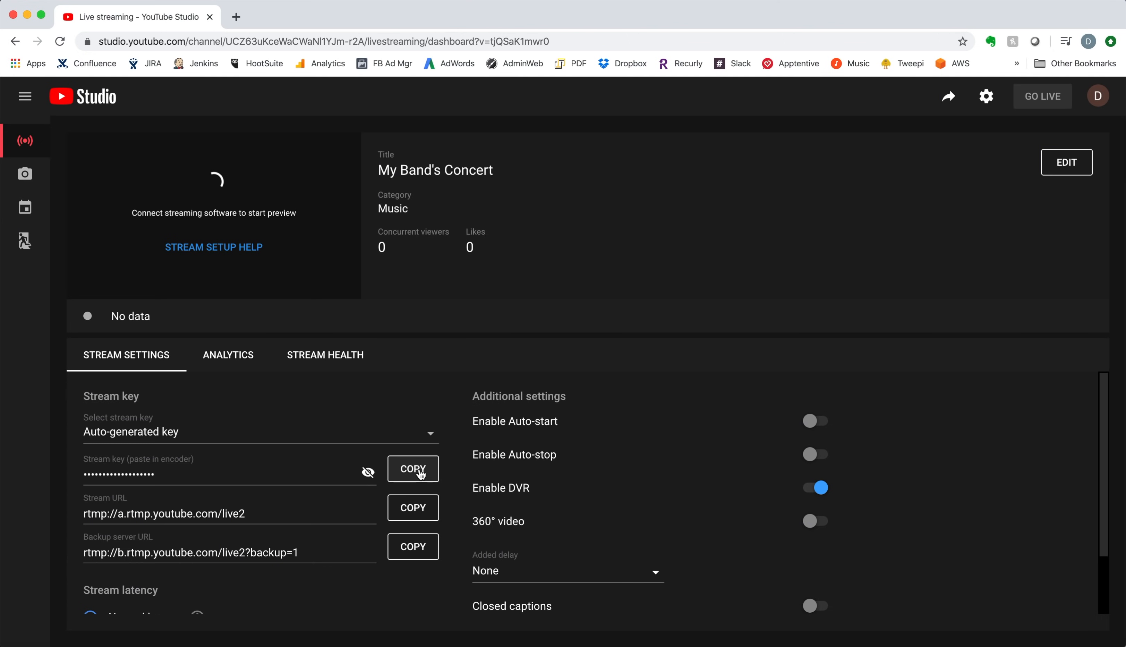
pyautogui.click(412, 469)
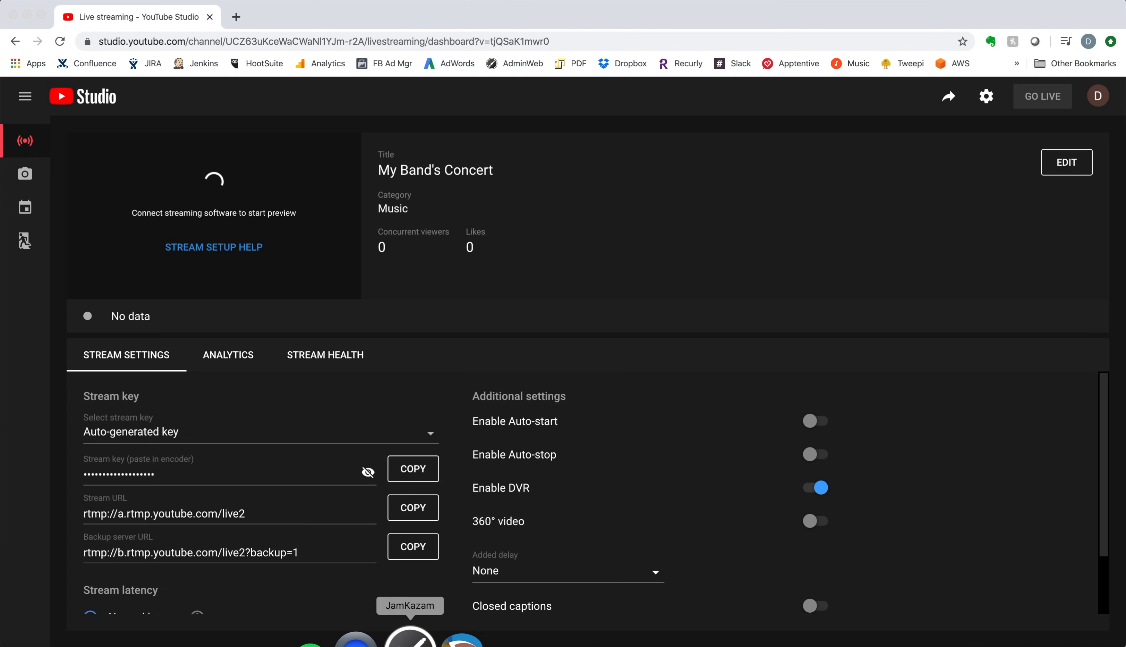
# Bring the JamKazam session window to the front from the Dock
pyautogui.click(410, 639)
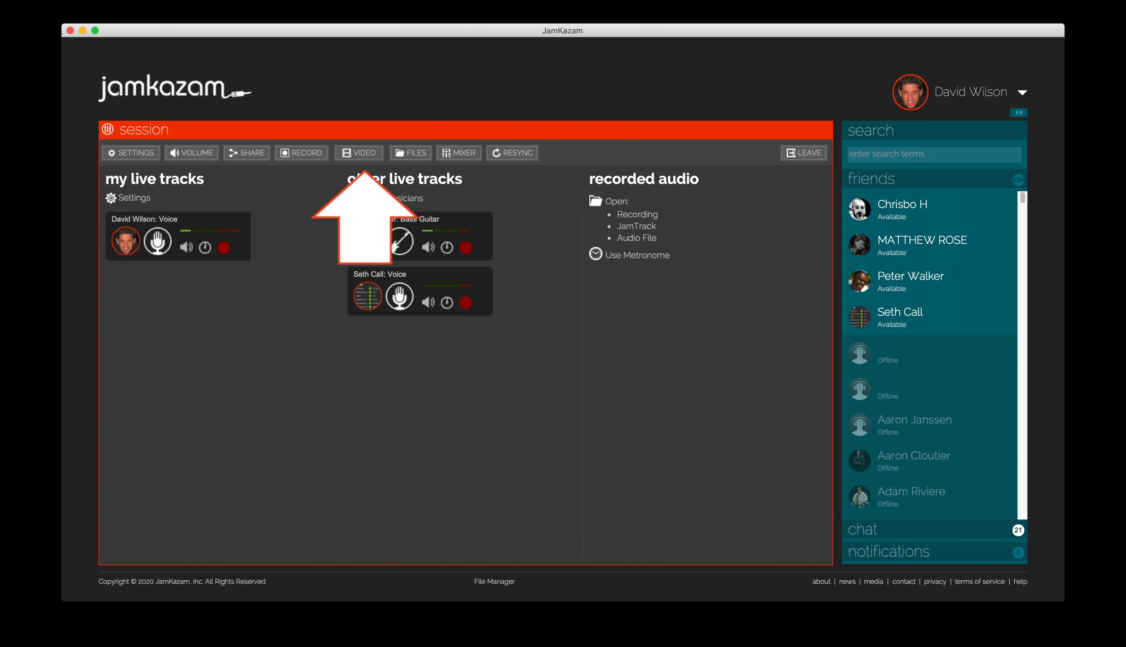
# Show the session's video window with all three webcam feeds and reach the Manage menu
pyautogui.click(360, 153)
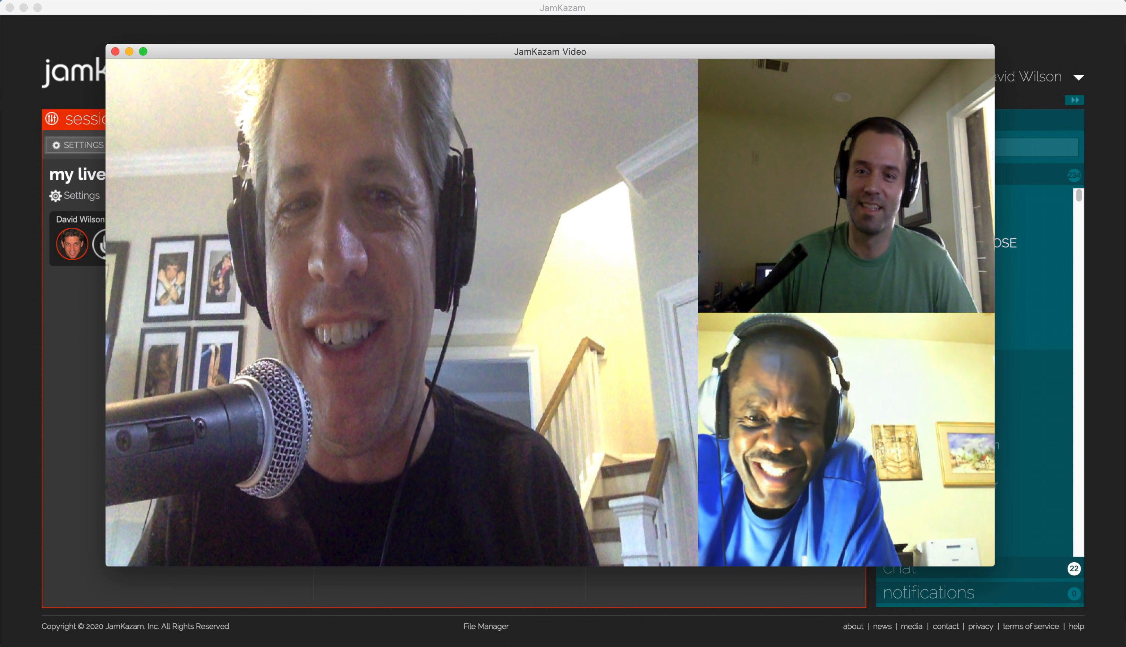
pyautogui.click(118, 2)
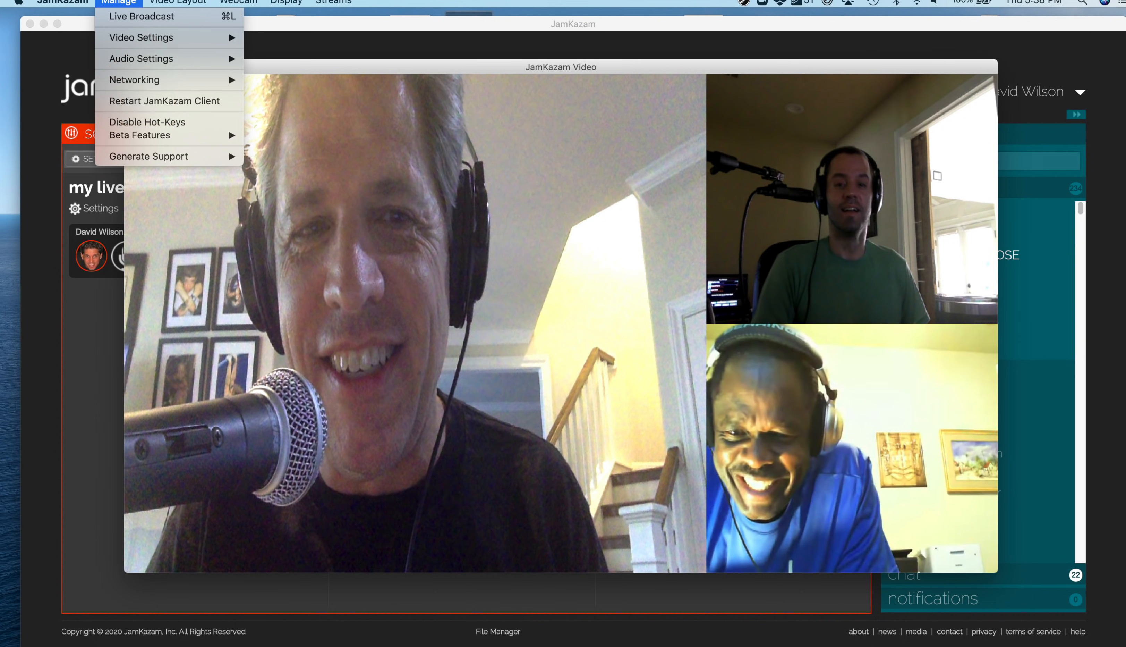
pyautogui.click(142, 16)
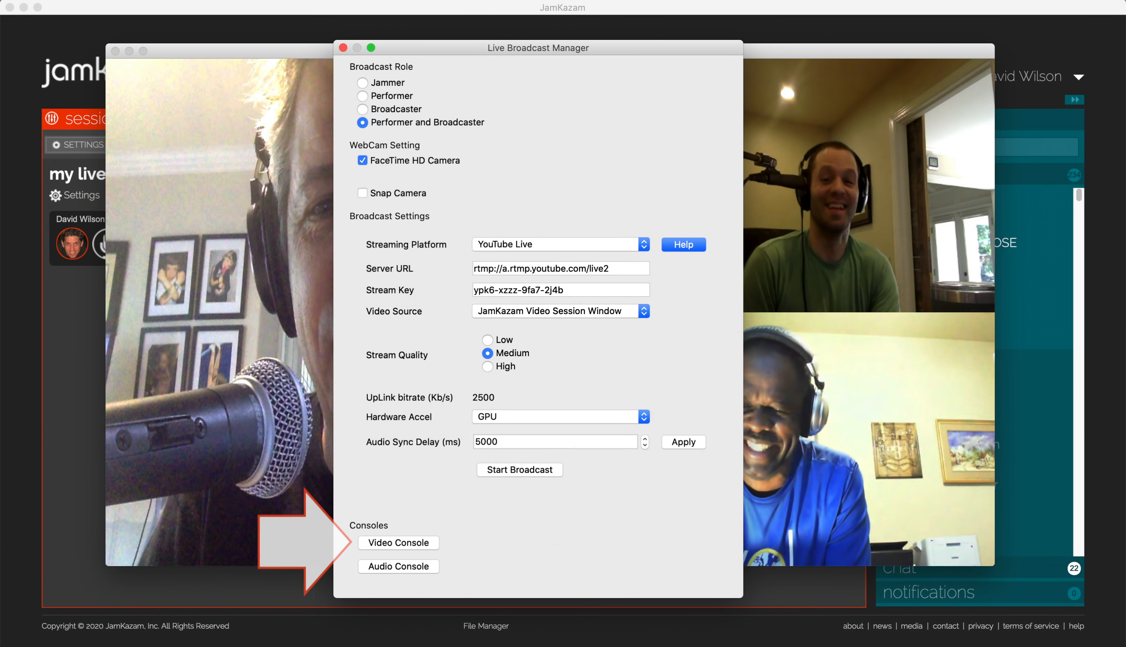
# In the Video Console, arrange all three band members in the Brady Bunch grid layout
pyautogui.click(398, 542)
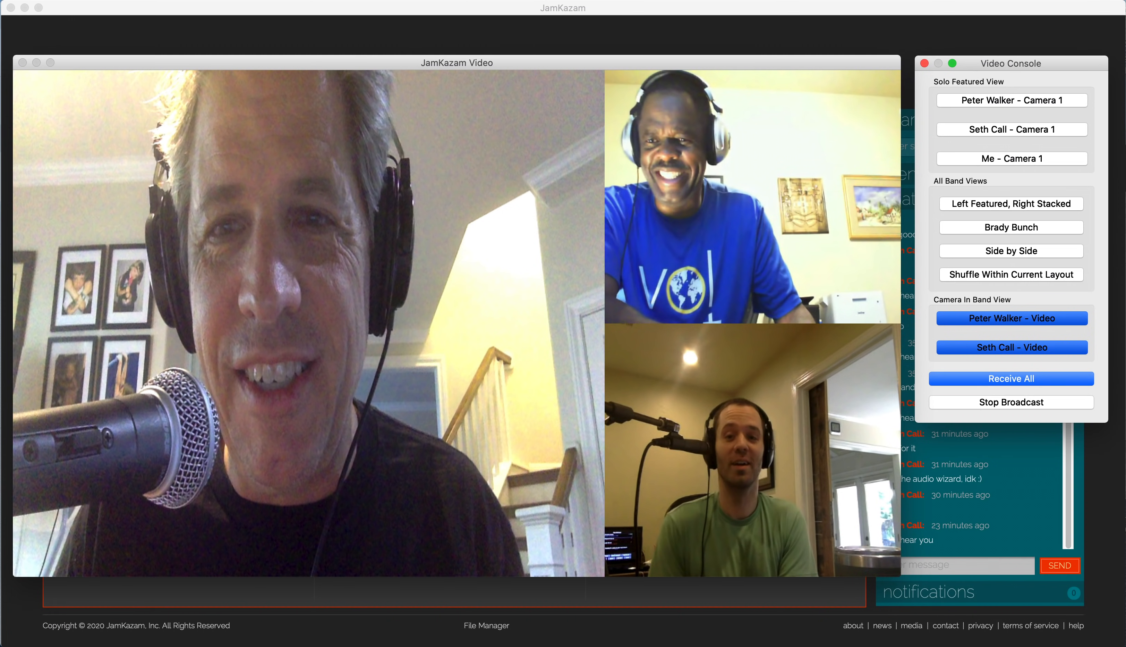
pyautogui.click(1011, 100)
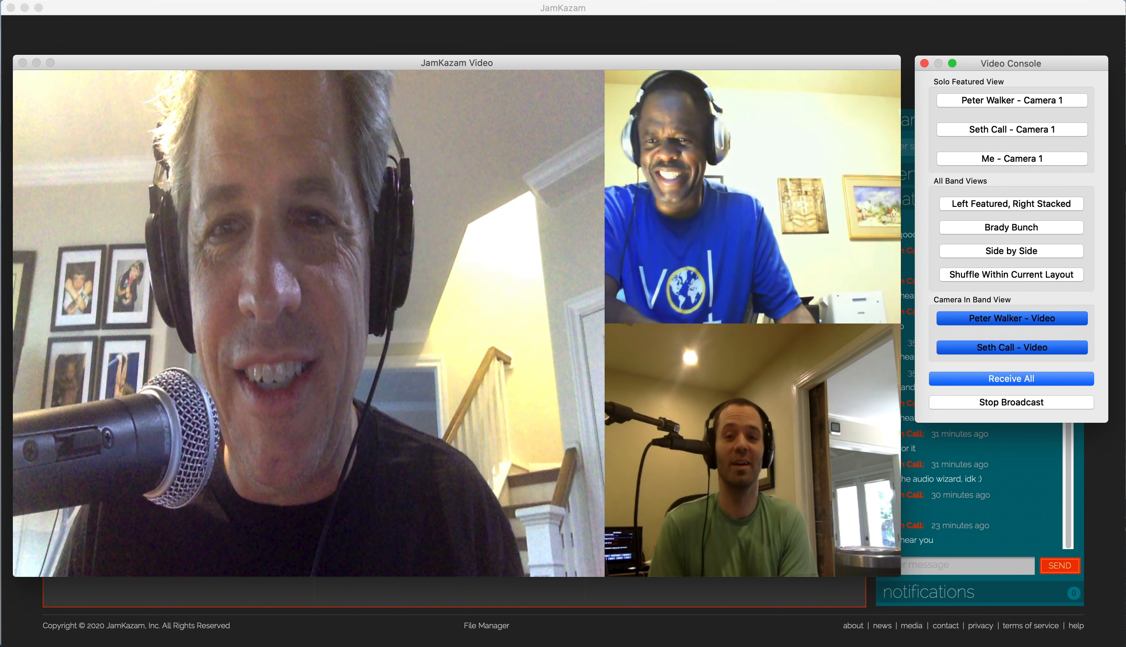
pyautogui.click(1010, 228)
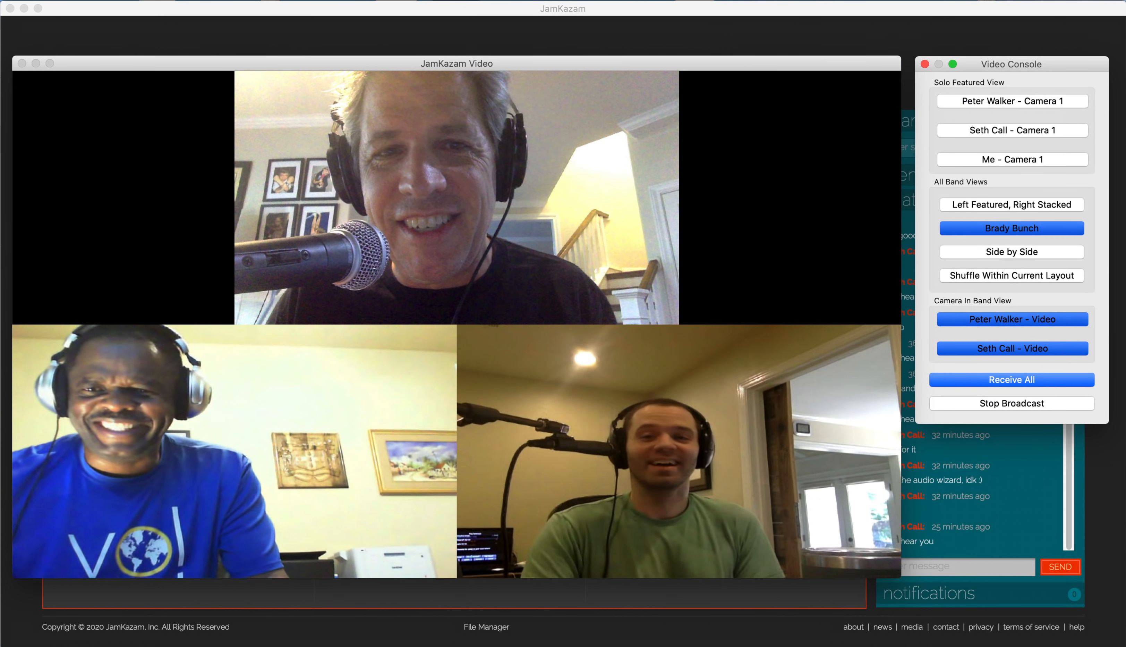
pyautogui.click(1010, 250)
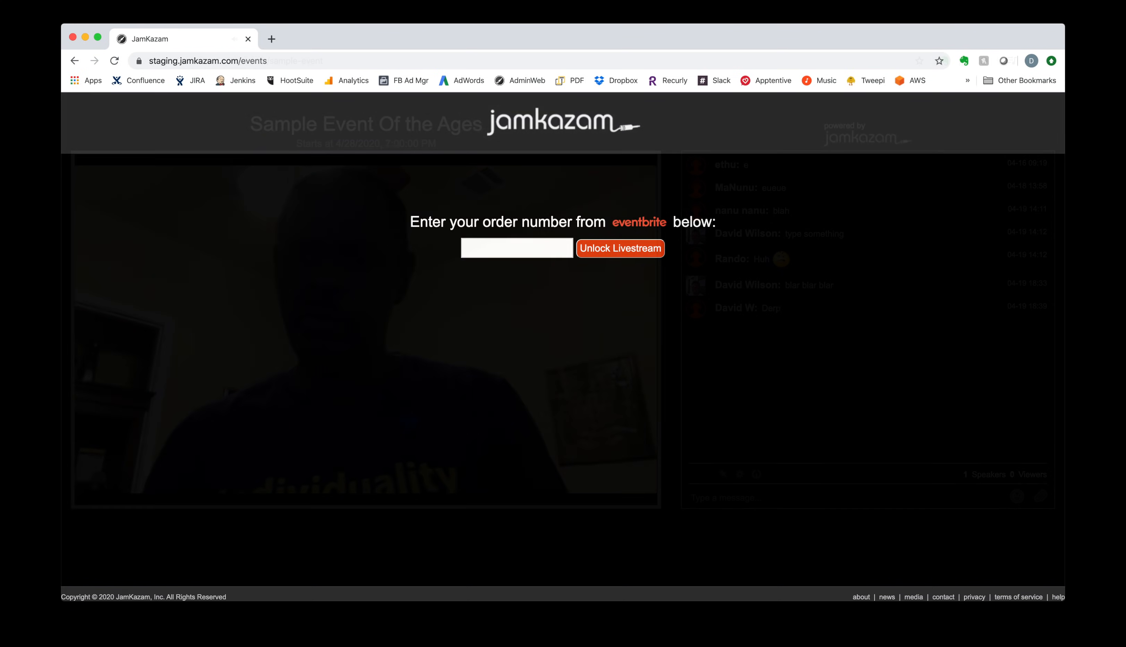
# Unlock the livestream on the Sample Event Of the Ages page to watch it beside the chat
pyautogui.click(620, 247)
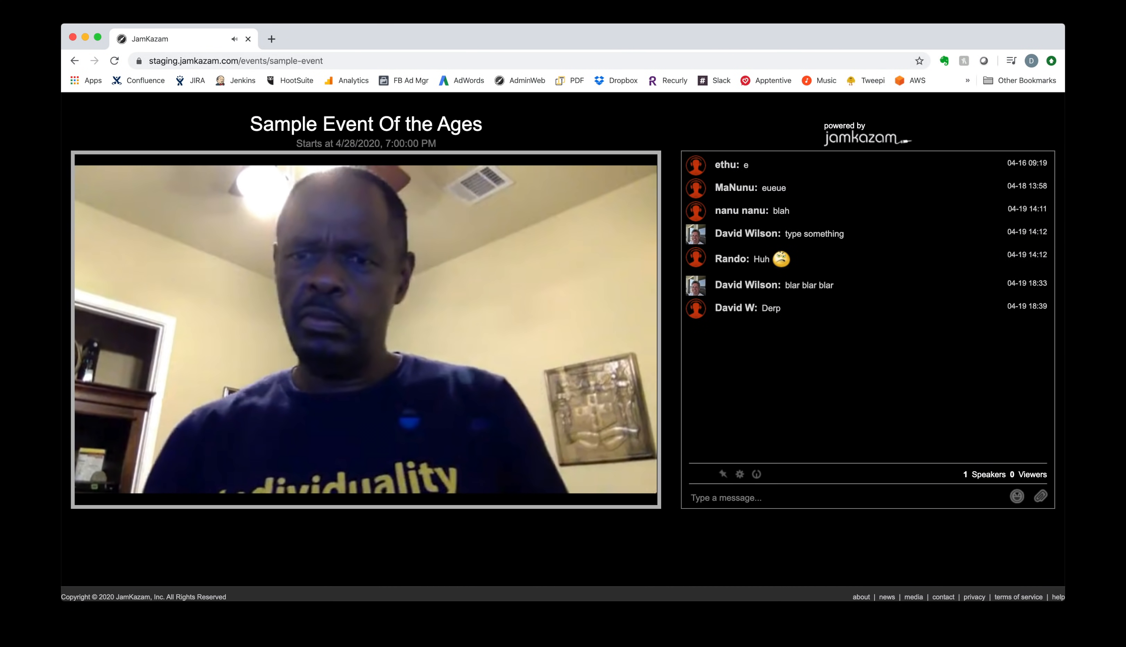